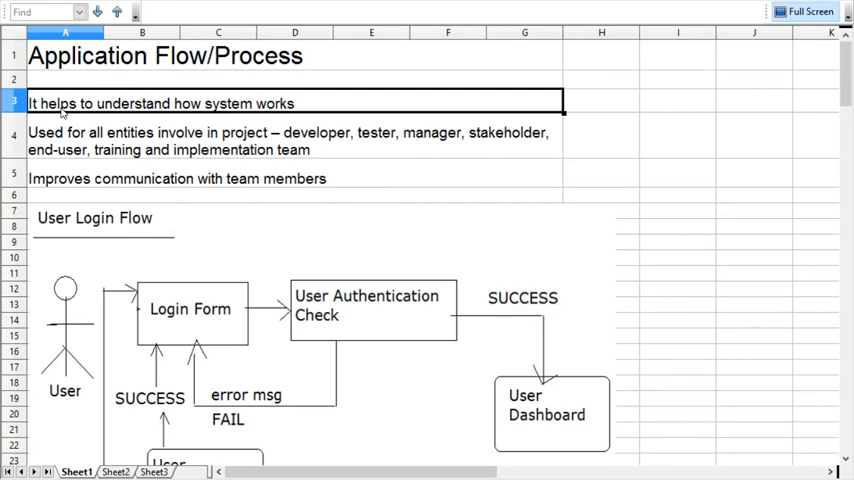
{"action": "mouse_move", "coordinate": [80, 142]}
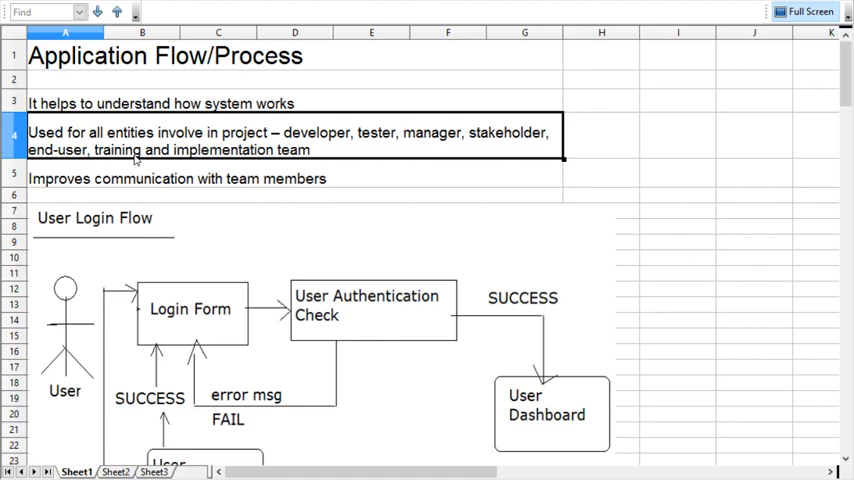
{"action": "mouse_move", "coordinate": [256, 152]}
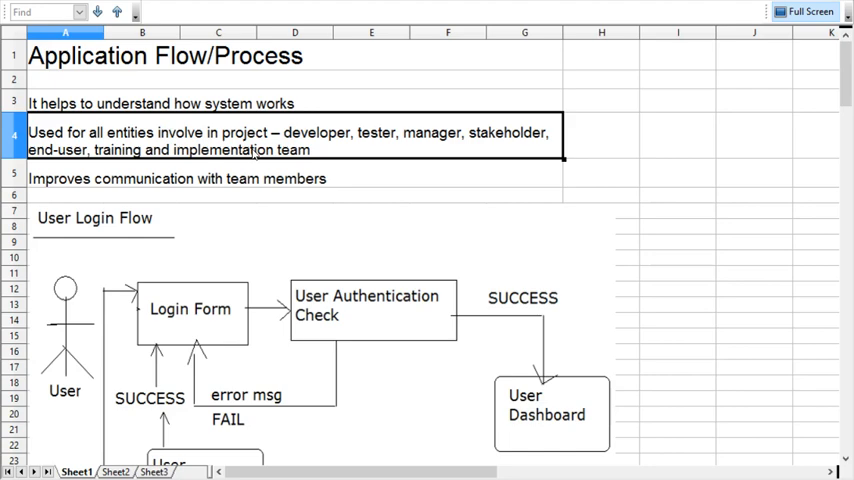
{"action": "mouse_move", "coordinate": [196, 180]}
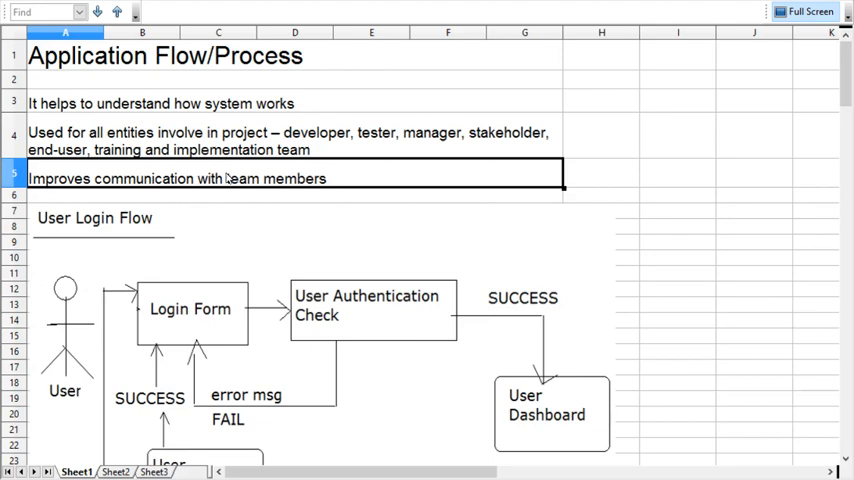
{"action": "mouse_move", "coordinate": [230, 176]}
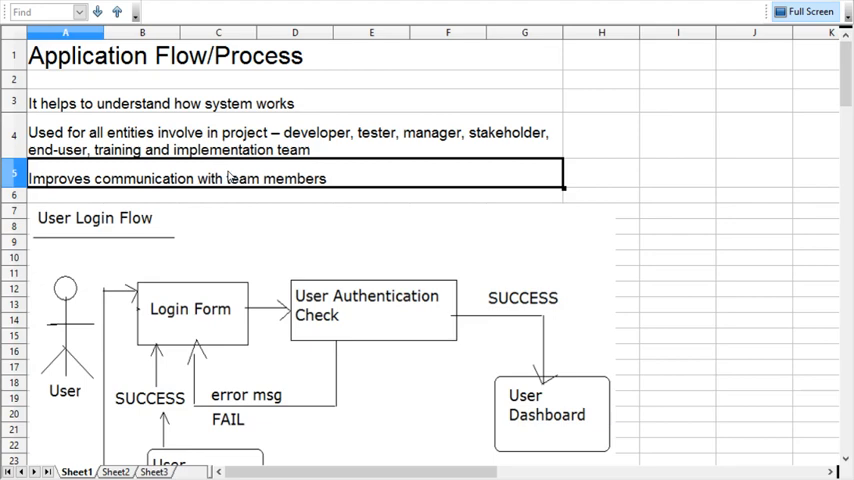
Scroll down until the full User Login Flow with its registration error loop is visible
{"action": "scroll", "scroll_direction": "down", "scroll_amount": 3}
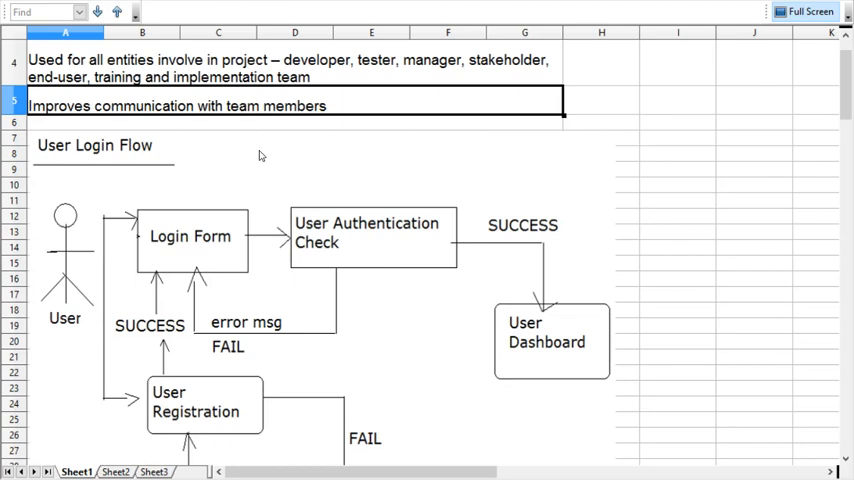
{"action": "mouse_move", "coordinate": [264, 152]}
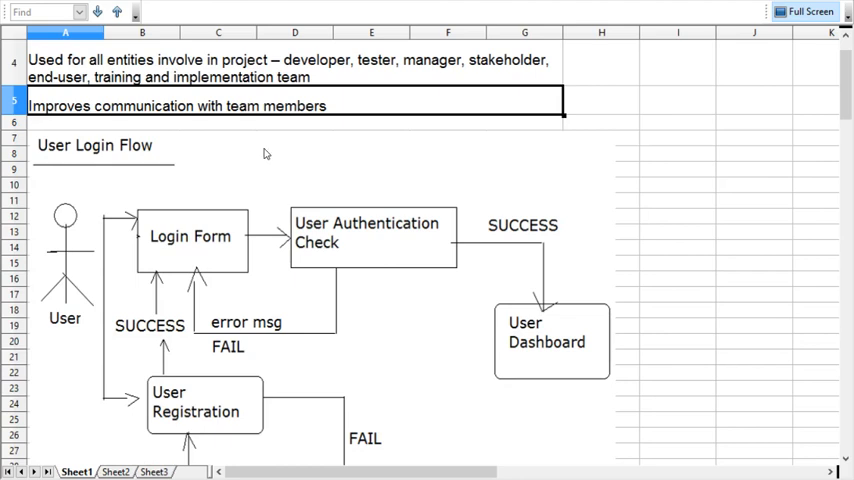
{"action": "mouse_move", "coordinate": [52, 160]}
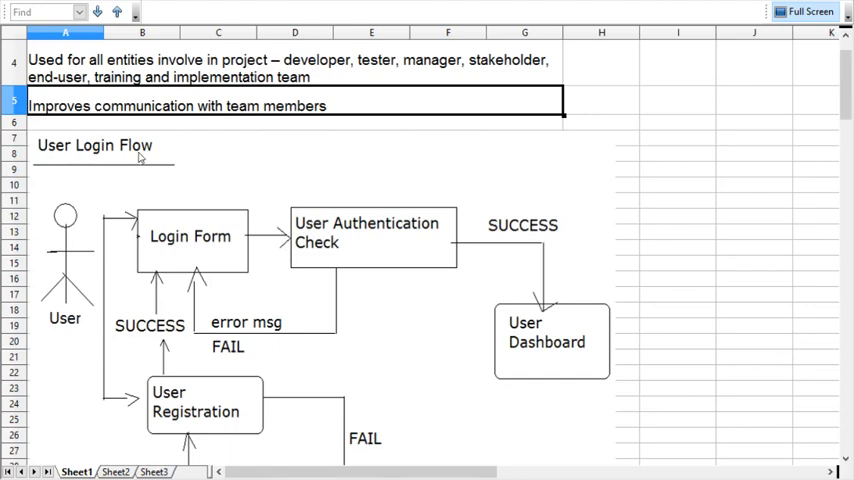
{"action": "scroll", "scroll_direction": "down", "scroll_amount": 3}
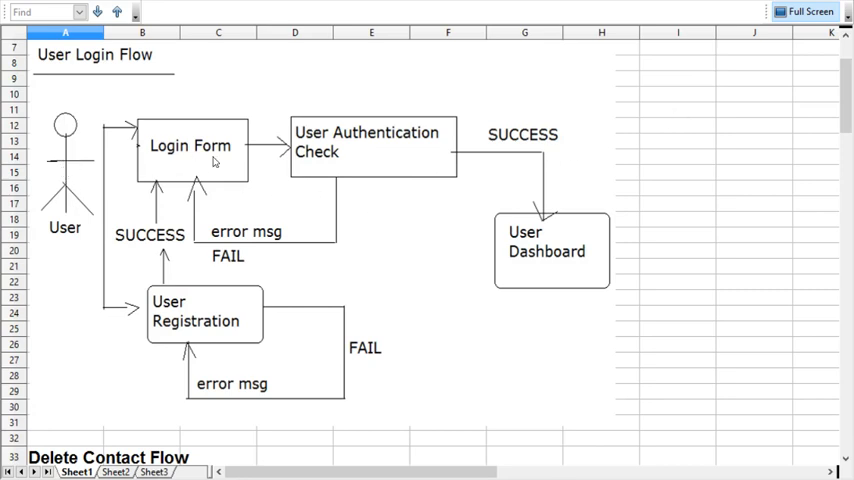
{"action": "mouse_move", "coordinate": [198, 156]}
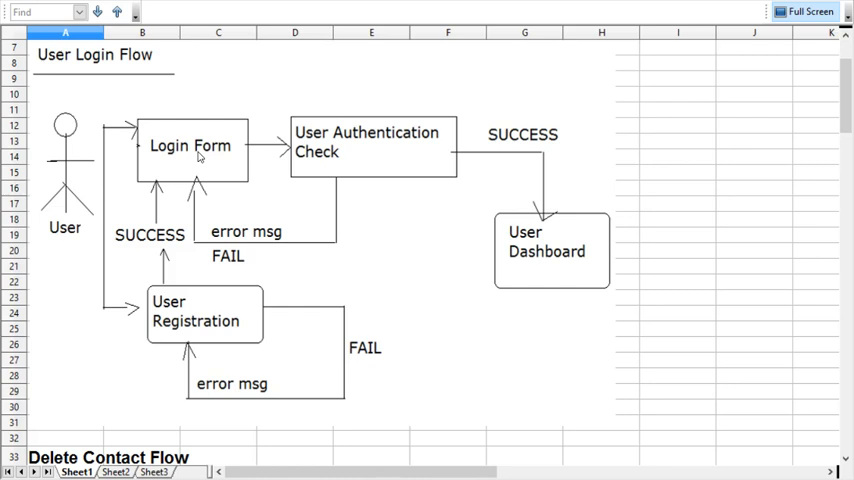
{"action": "mouse_move", "coordinate": [98, 228]}
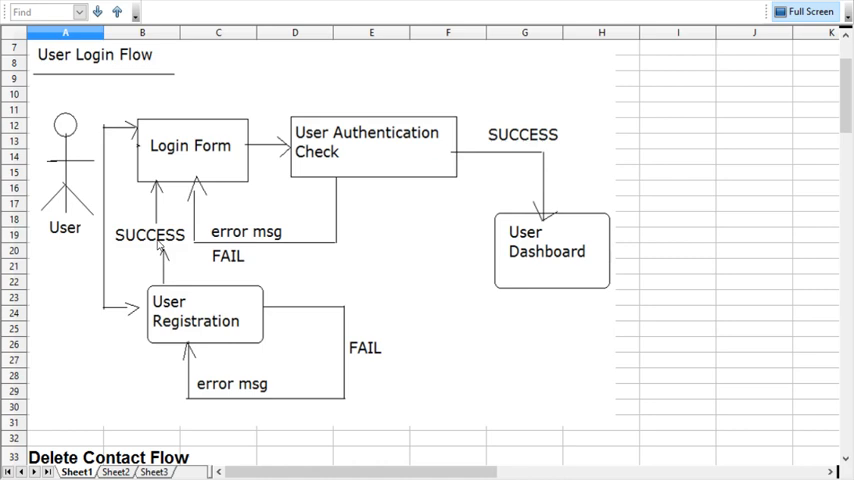
{"action": "mouse_move", "coordinate": [166, 164]}
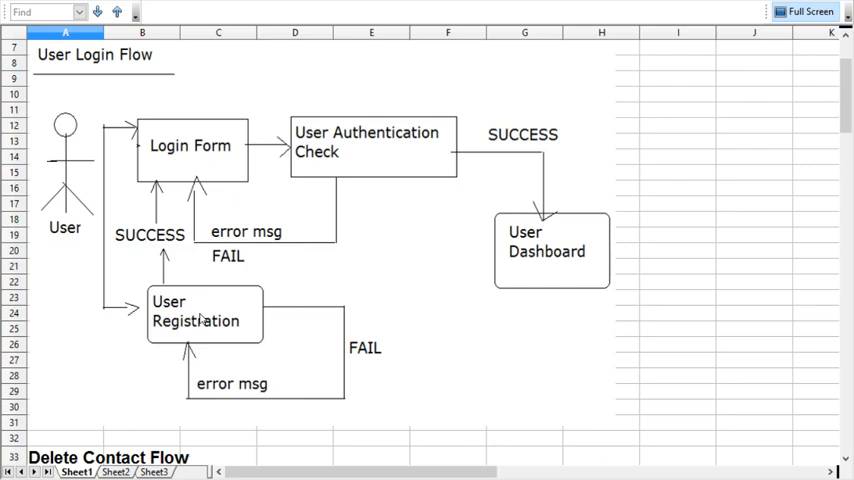
{"action": "mouse_move", "coordinate": [158, 196]}
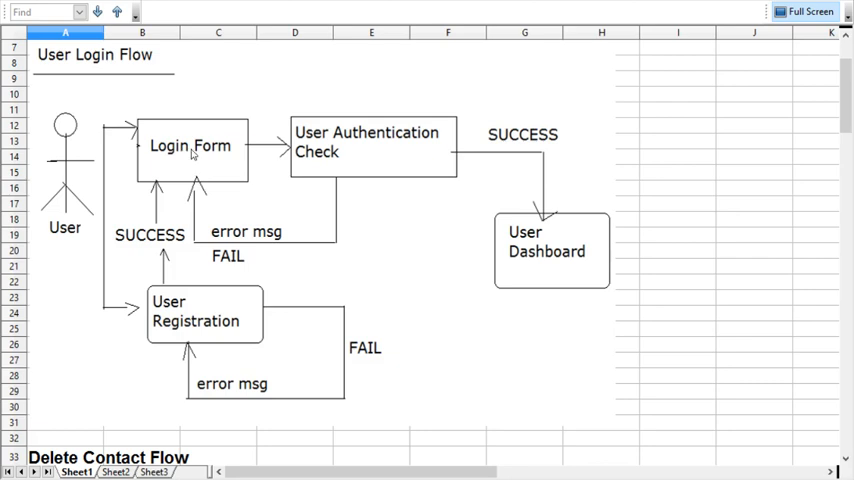
{"action": "mouse_move", "coordinate": [406, 142]}
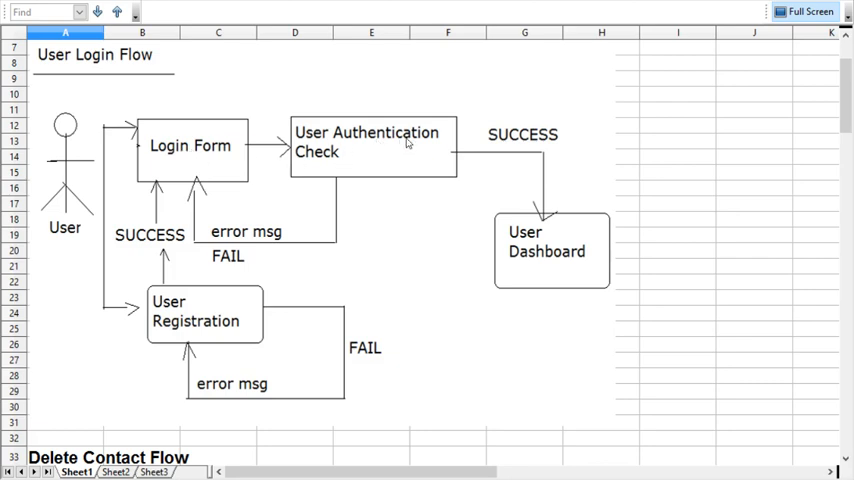
{"action": "mouse_move", "coordinate": [352, 160]}
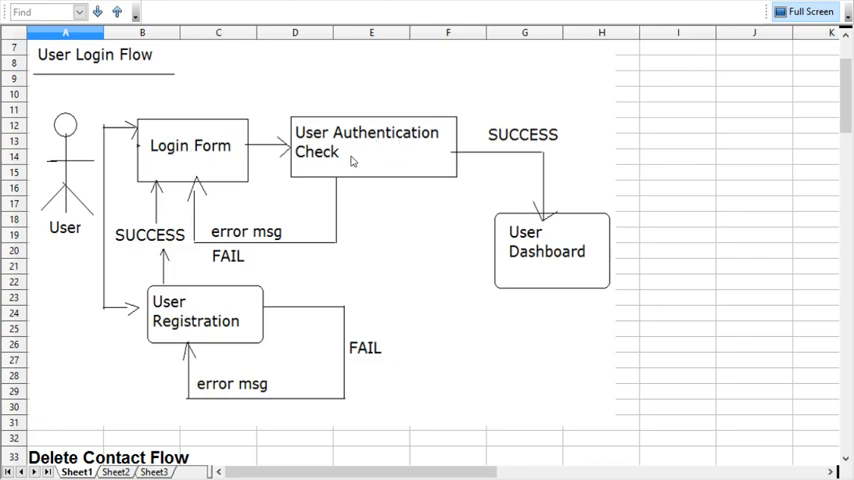
{"action": "mouse_move", "coordinate": [416, 160]}
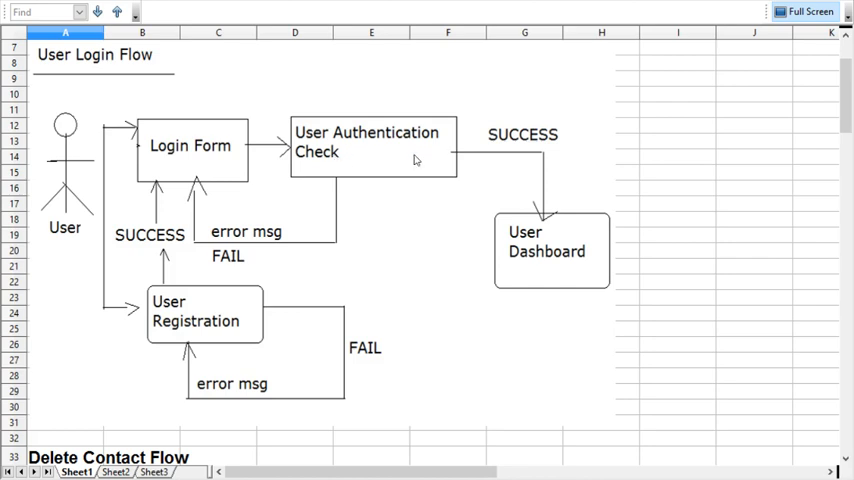
{"action": "mouse_move", "coordinate": [554, 240]}
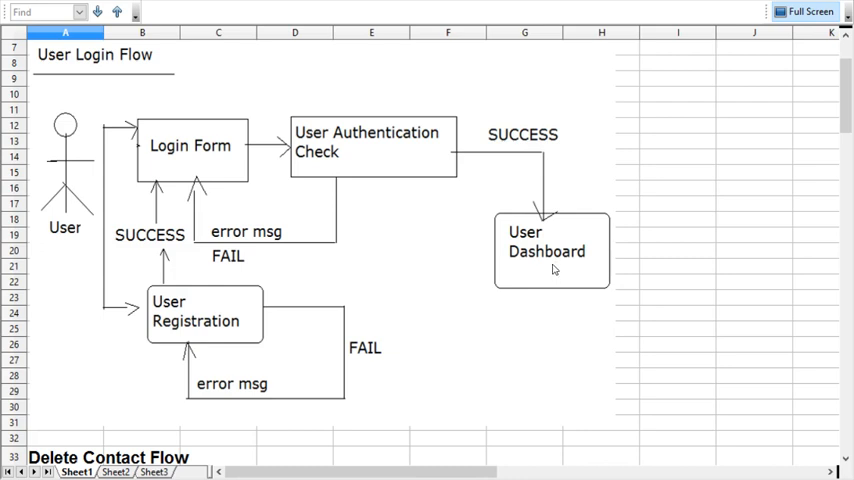
{"action": "mouse_move", "coordinate": [352, 148]}
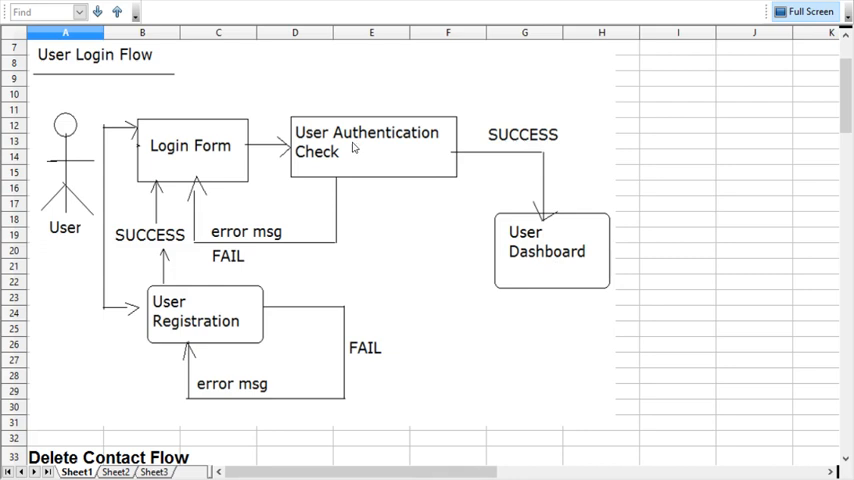
{"action": "mouse_move", "coordinate": [340, 248]}
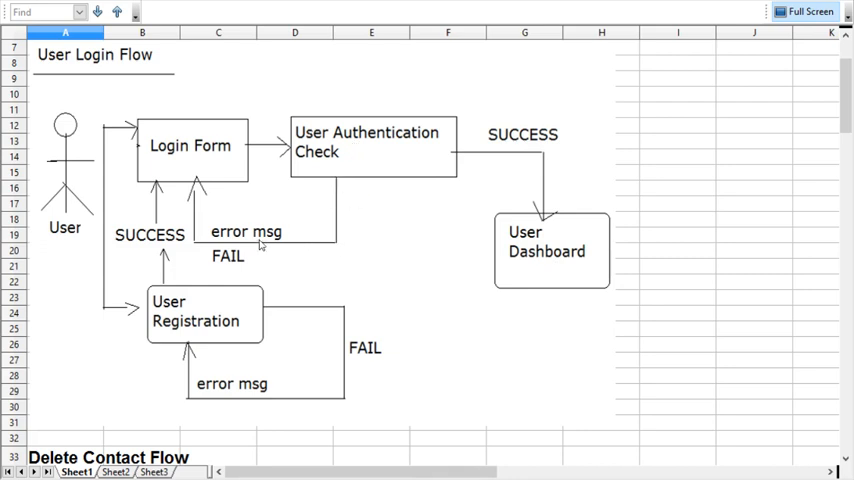
{"action": "mouse_move", "coordinate": [198, 208]}
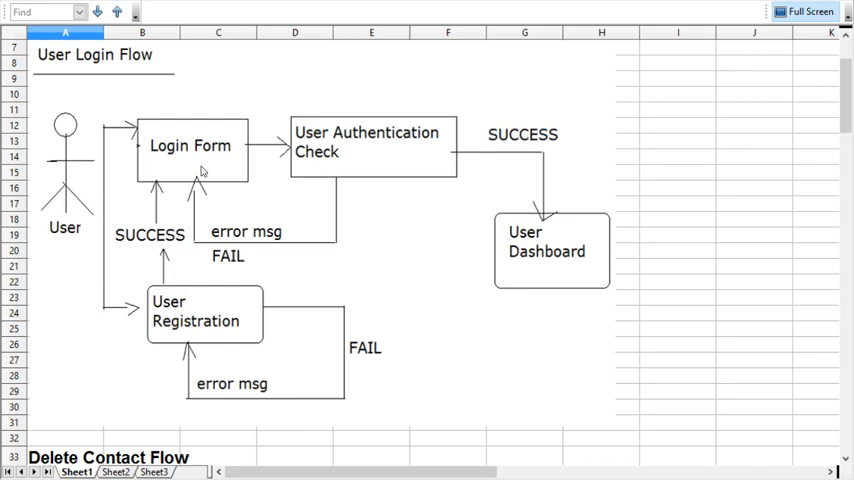
{"action": "scroll", "scroll_direction": "down", "scroll_amount": 3}
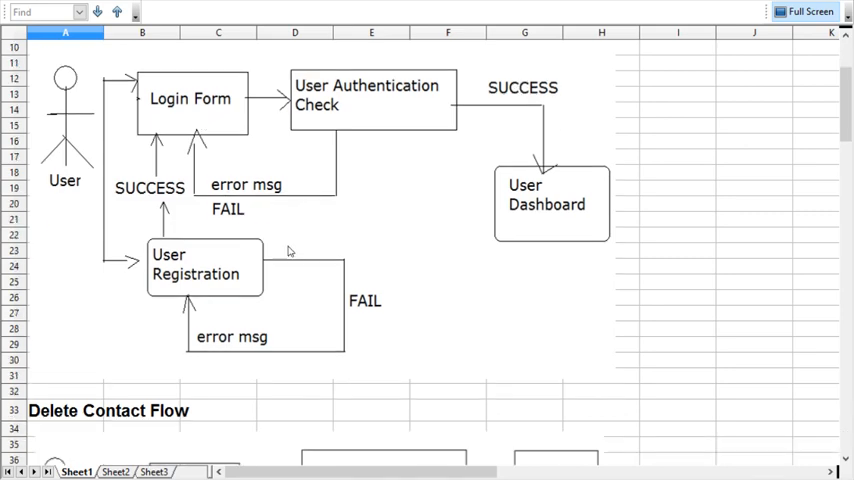
{"action": "scroll", "scroll_direction": "down", "scroll_amount": 3}
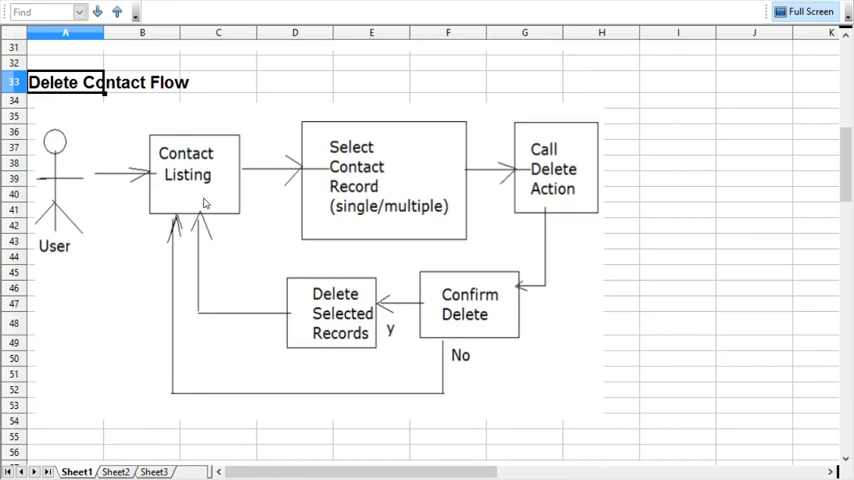
{"action": "mouse_move", "coordinate": [360, 198]}
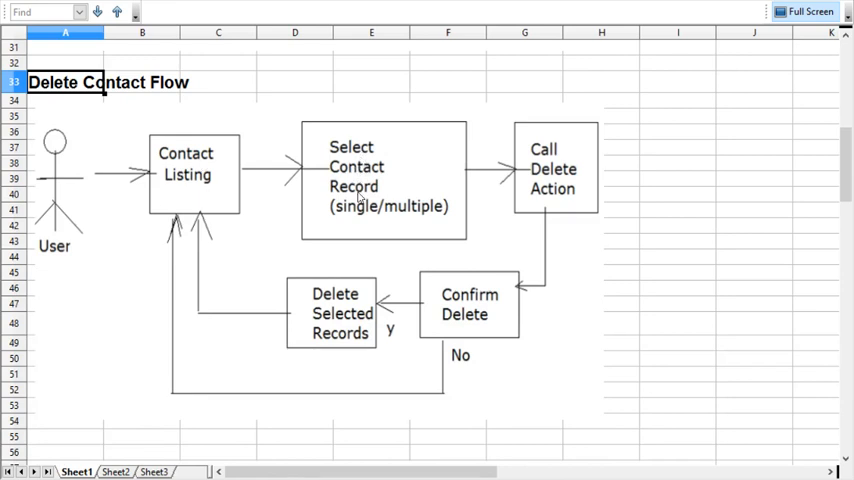
{"action": "mouse_move", "coordinate": [362, 216]}
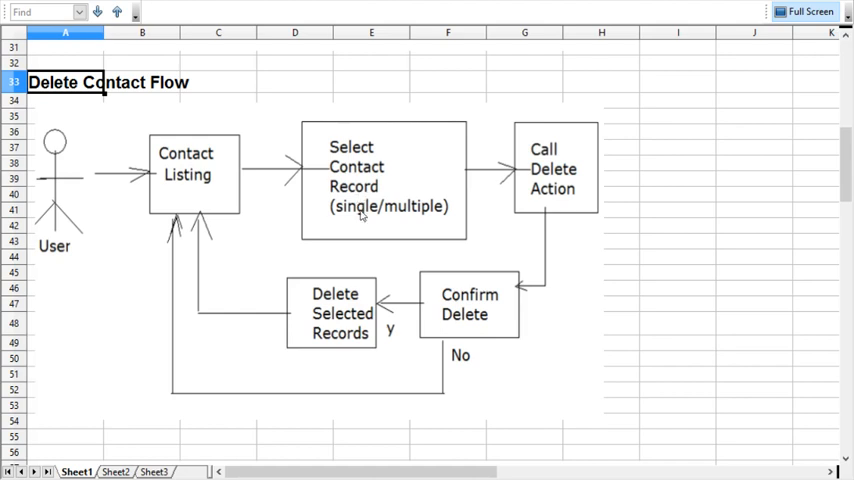
{"action": "mouse_move", "coordinate": [400, 218]}
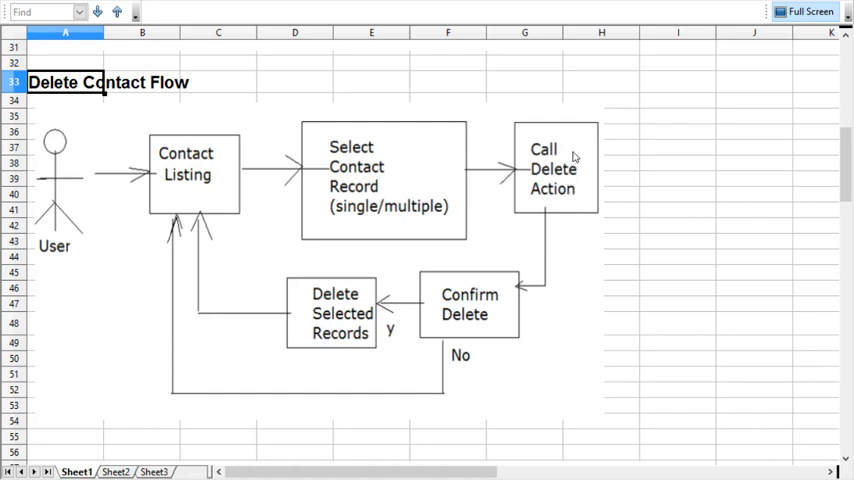
{"action": "mouse_move", "coordinate": [490, 336]}
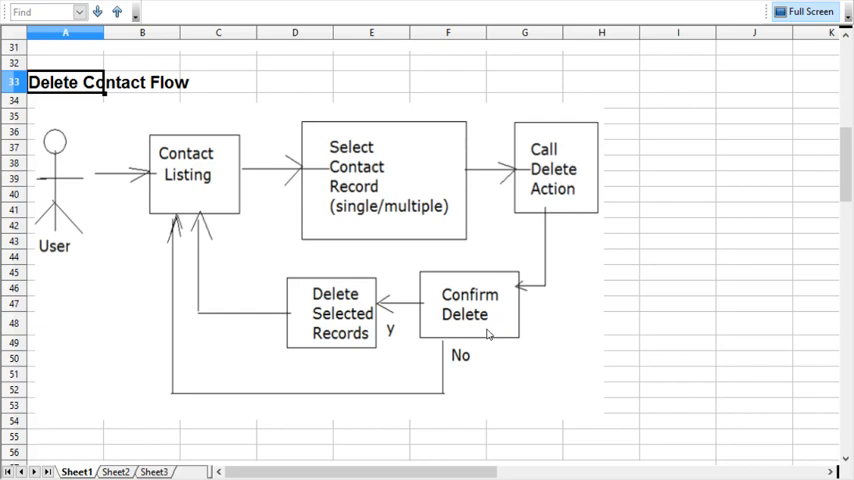
{"action": "mouse_move", "coordinate": [388, 316]}
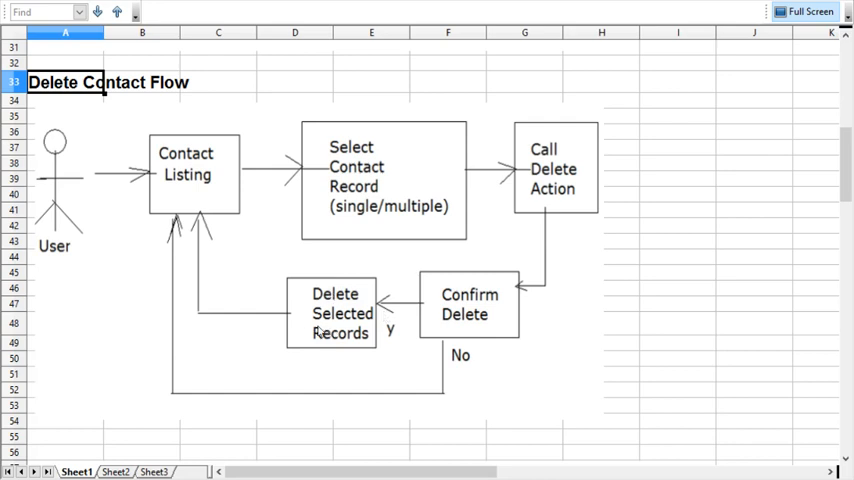
{"action": "mouse_move", "coordinate": [198, 184]}
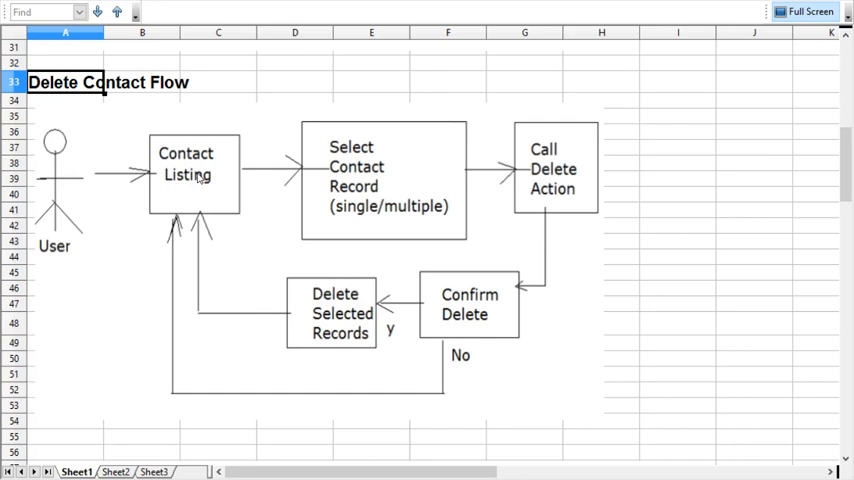
{"action": "mouse_move", "coordinate": [478, 308]}
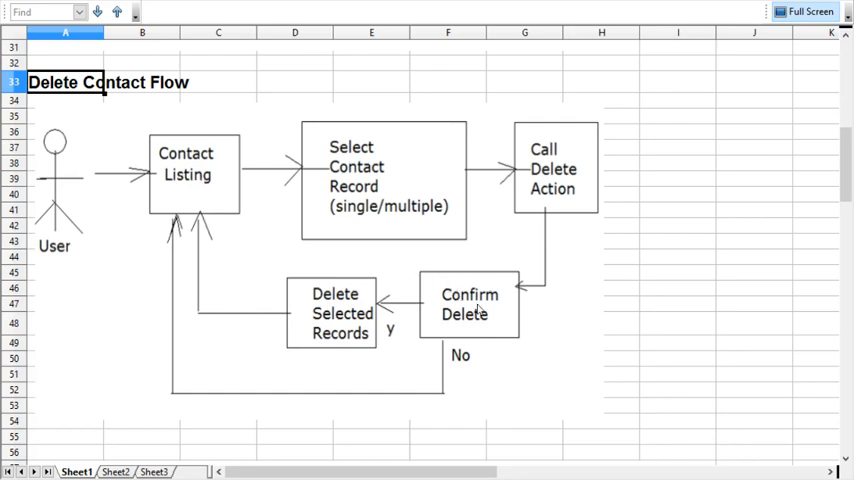
{"action": "mouse_move", "coordinate": [466, 332]}
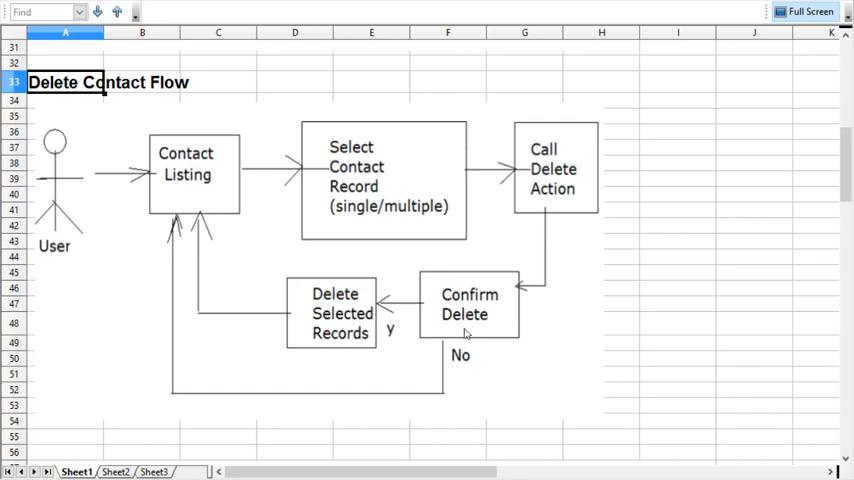
{"action": "mouse_move", "coordinate": [236, 400]}
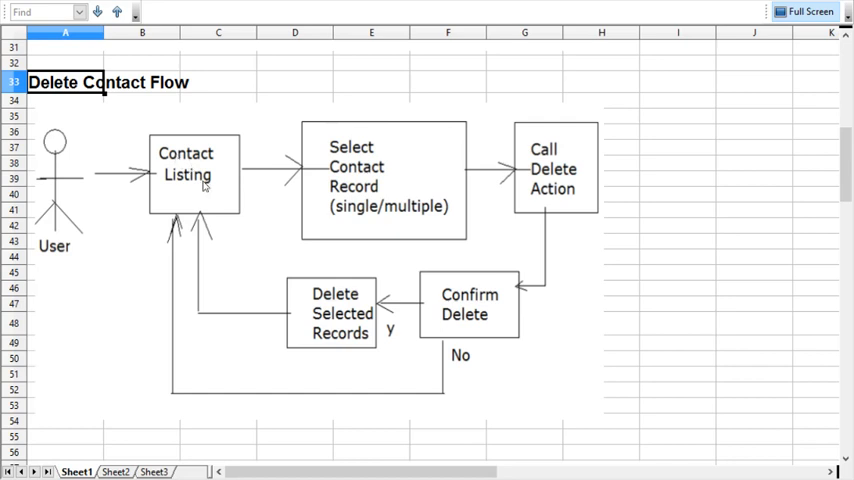
Scroll down to show the Edit Contact Flow with its save-changes success and error branches
{"action": "scroll", "scroll_direction": "down", "scroll_amount": 3}
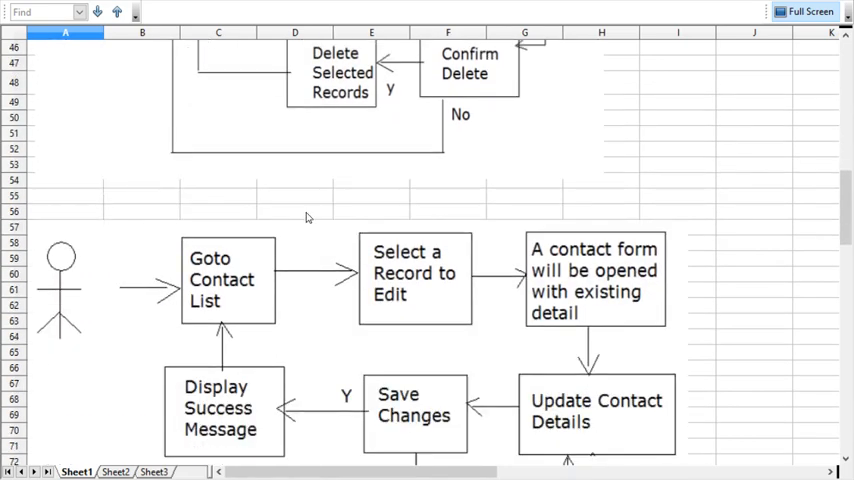
{"action": "scroll", "scroll_direction": "down", "scroll_amount": 3}
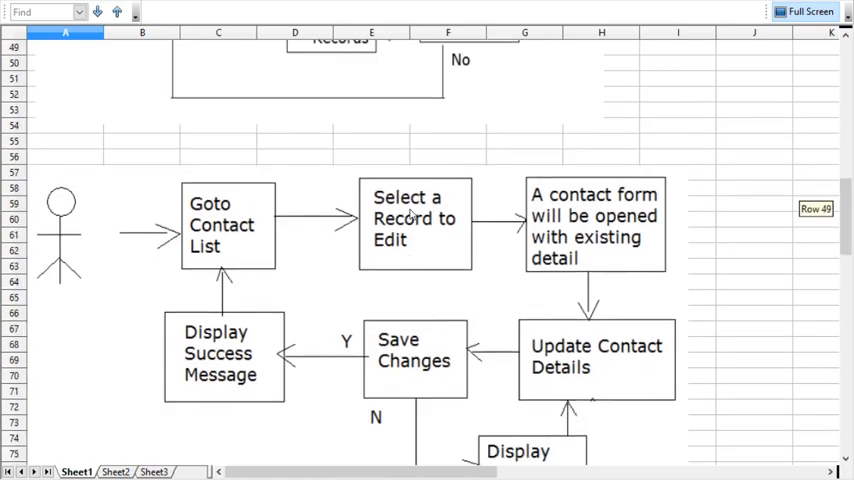
{"action": "scroll", "scroll_direction": "down", "scroll_amount": 3}
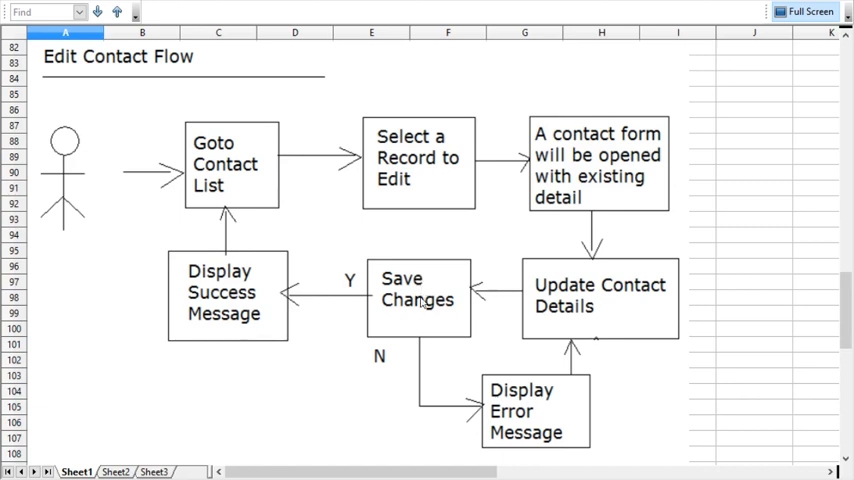
{"action": "mouse_move", "coordinate": [200, 284]}
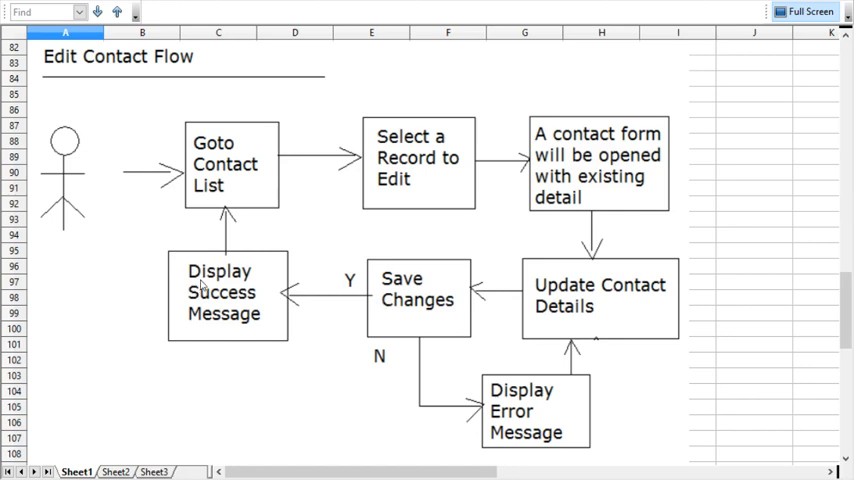
{"action": "mouse_move", "coordinate": [252, 322]}
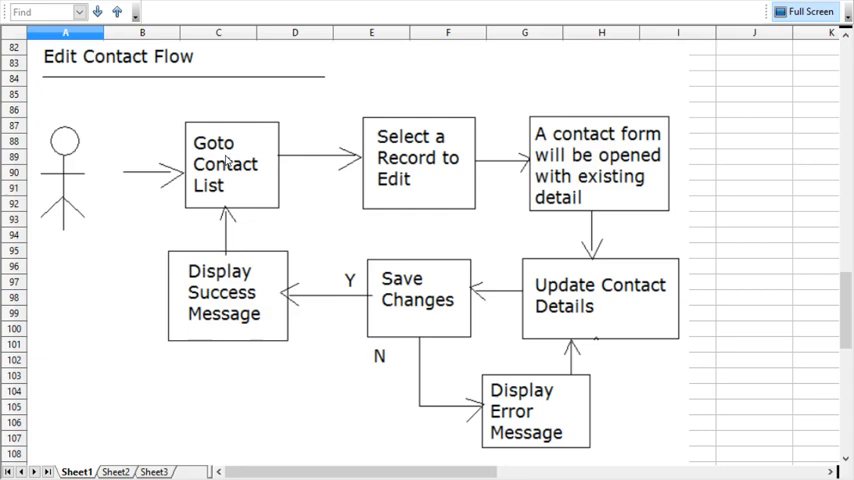
{"action": "mouse_move", "coordinate": [412, 308]}
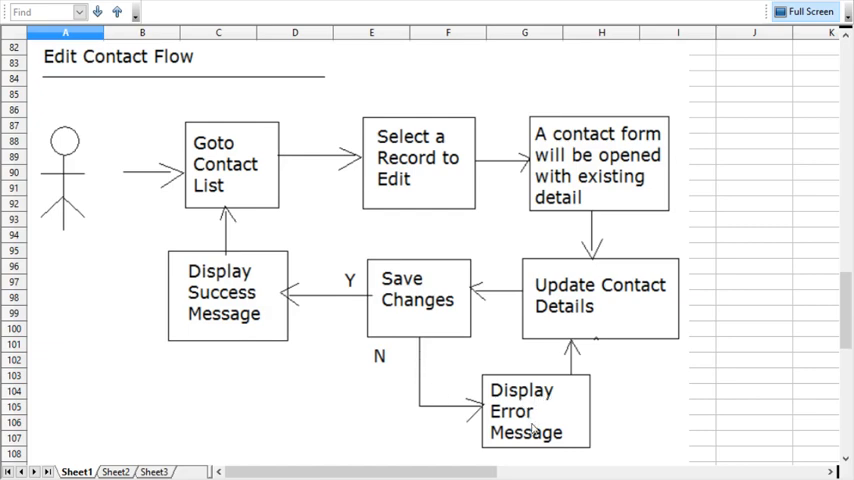
{"action": "mouse_move", "coordinate": [592, 318]}
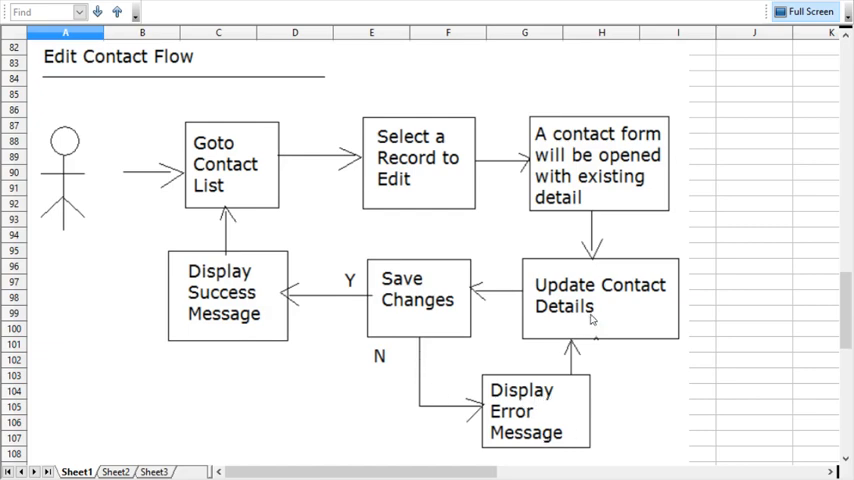
{"action": "mouse_move", "coordinate": [596, 308]}
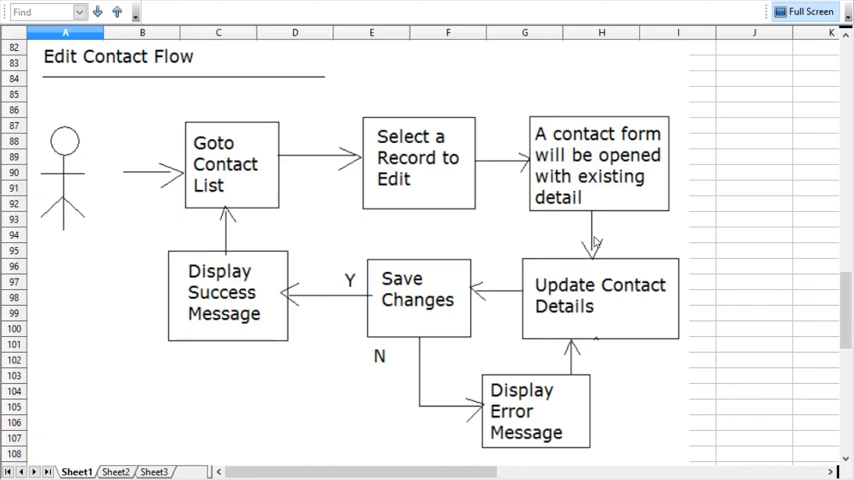
Scroll to the Standard Modeling Techniques list and select its Flow Chart, Activity Diagram, Process Diagram rows
{"action": "scroll", "scroll_direction": "down", "scroll_amount": 3}
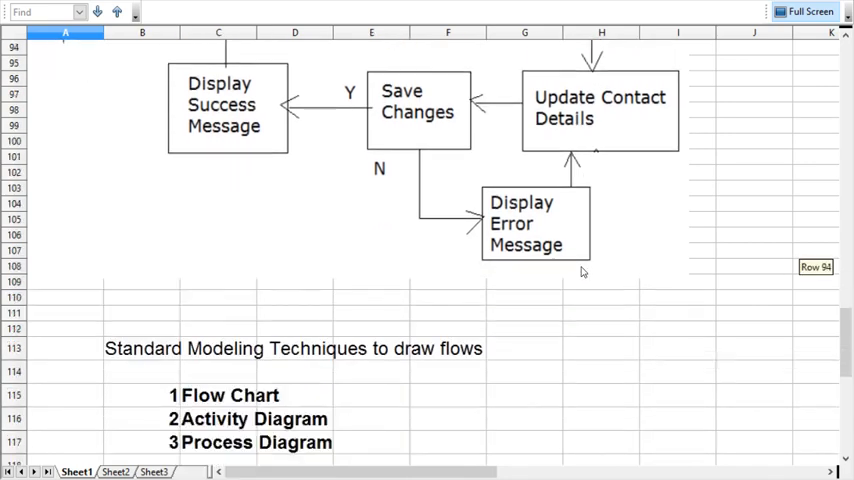
{"action": "scroll", "scroll_direction": "down", "scroll_amount": 3}
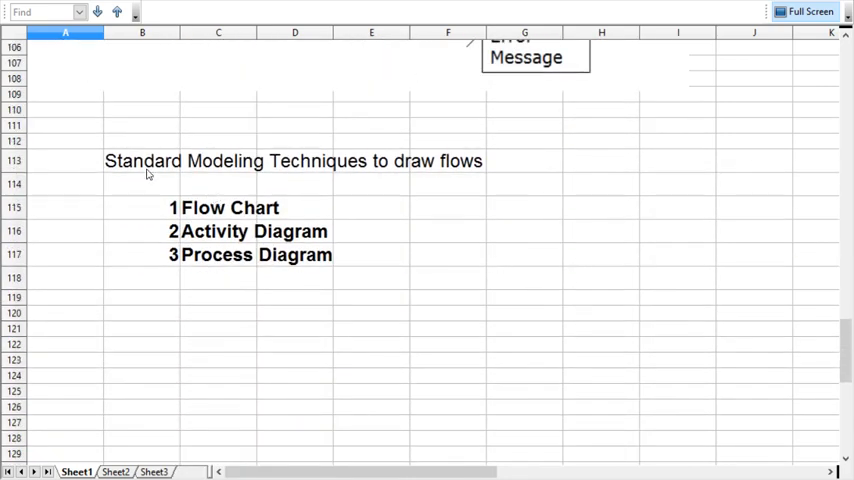
{"action": "left_click", "coordinate": [142, 160]}
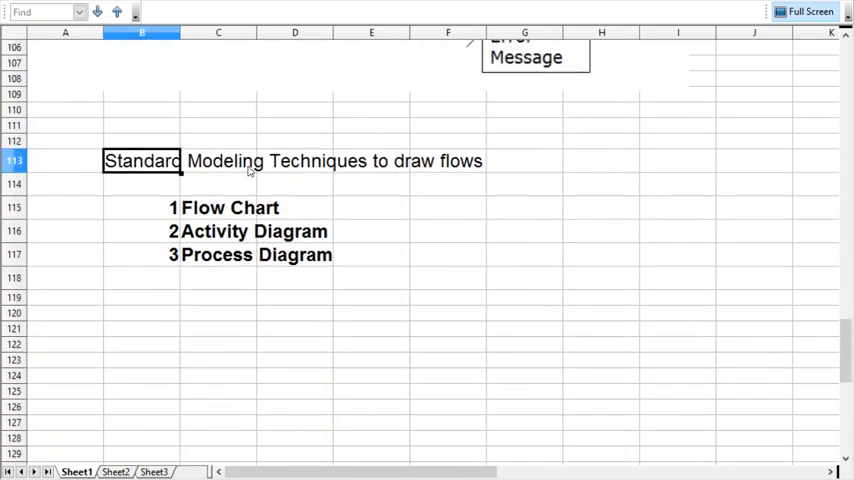
{"action": "left_click", "coordinate": [218, 208]}
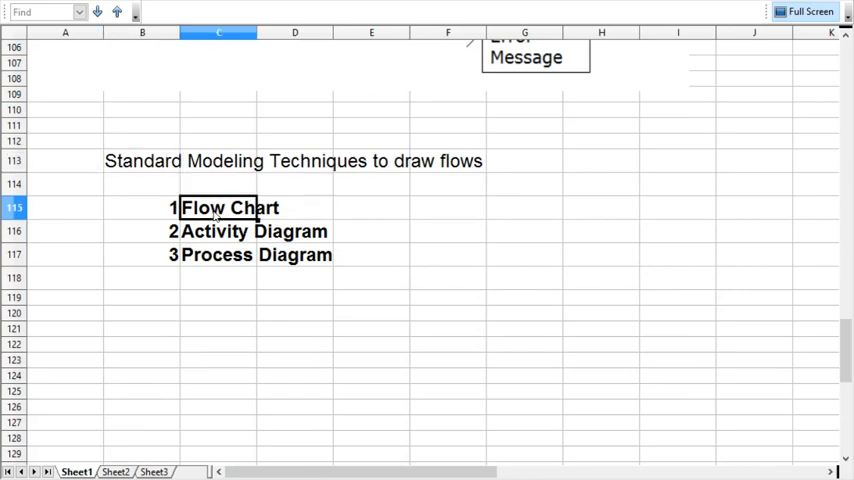
{"action": "mouse_move", "coordinate": [216, 232]}
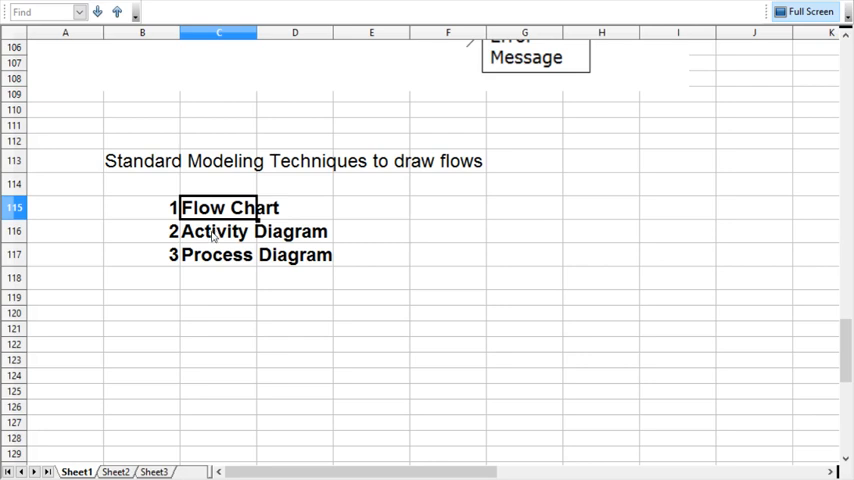
{"action": "left_click", "coordinate": [216, 256]}
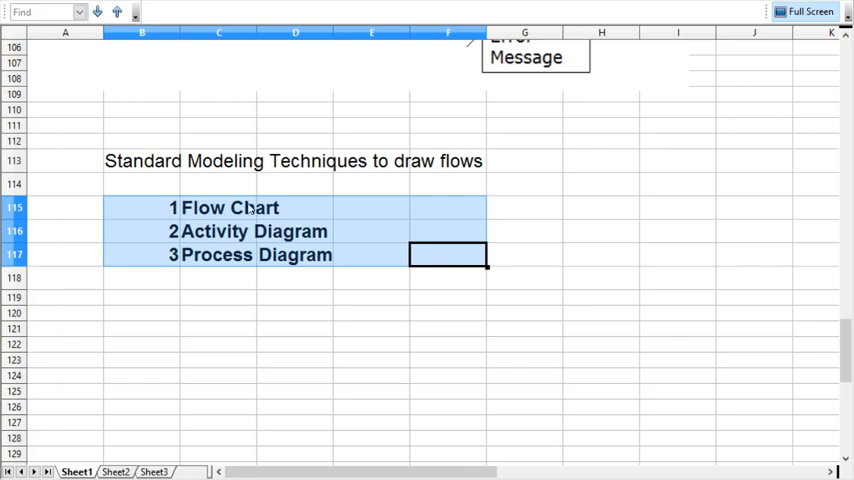
Scroll back up to the Application Flow/Process heading and User Login Flow at row 1
{"action": "scroll", "scroll_direction": "up", "scroll_amount": 3}
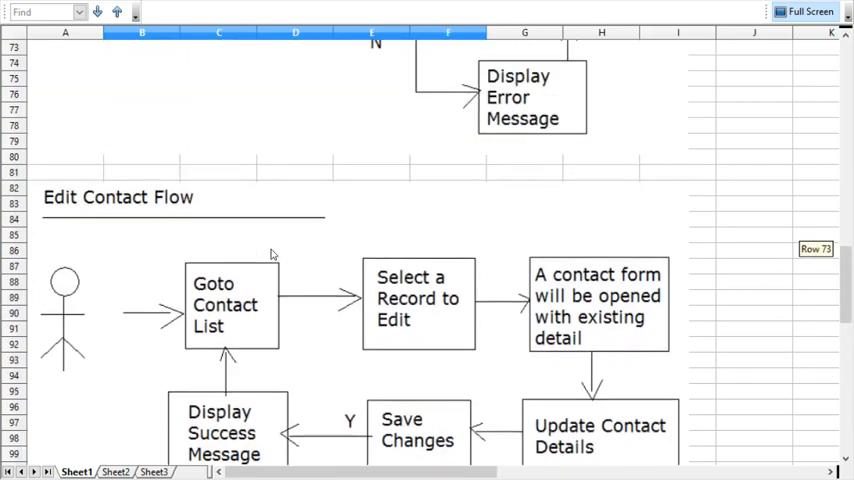
{"action": "scroll", "scroll_direction": "up", "scroll_amount": 3}
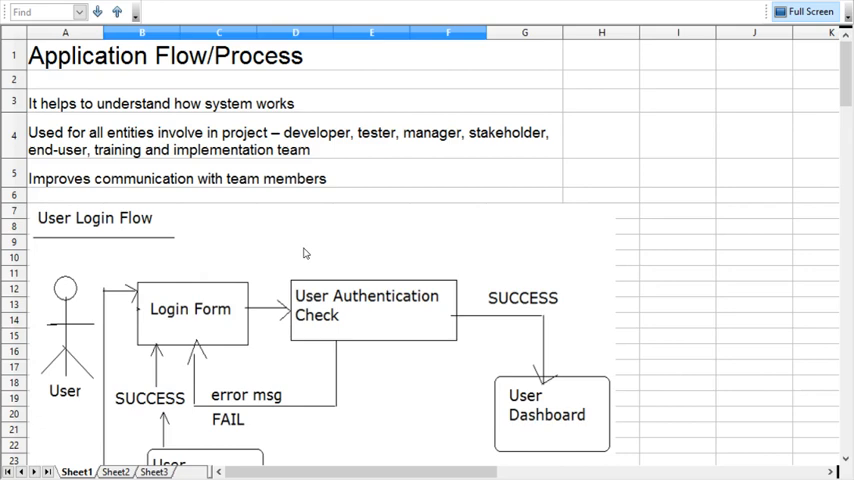
{"action": "mouse_move", "coordinate": [396, 170]}
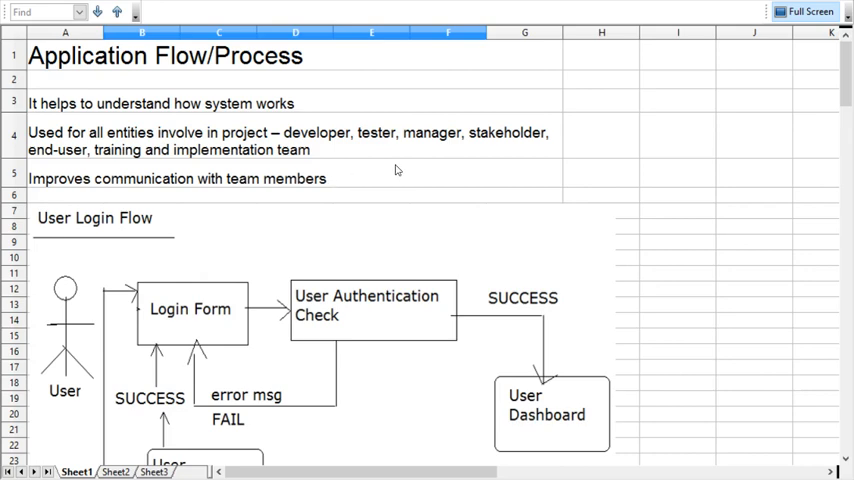
{"action": "mouse_move", "coordinate": [564, 124]}
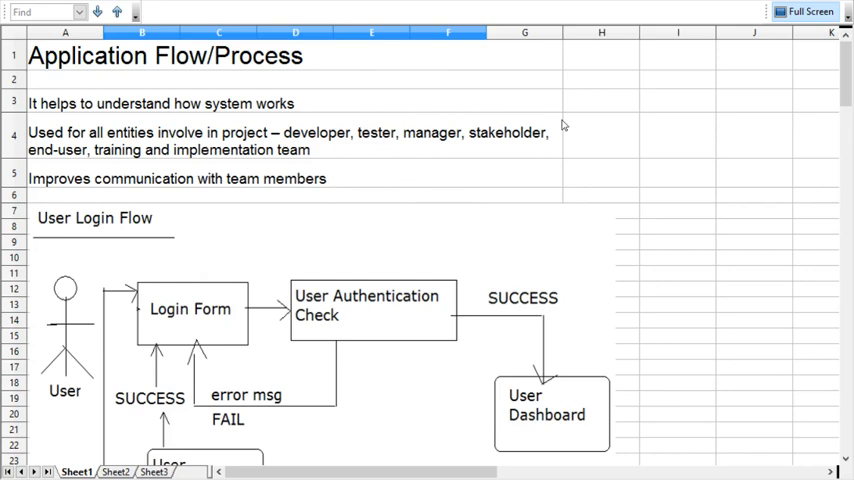